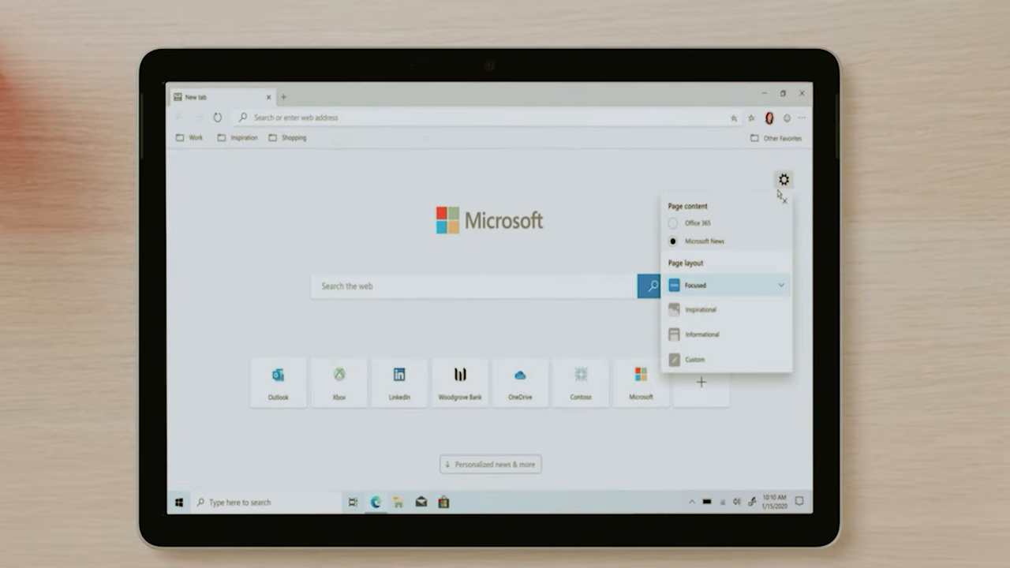
click(701, 307)
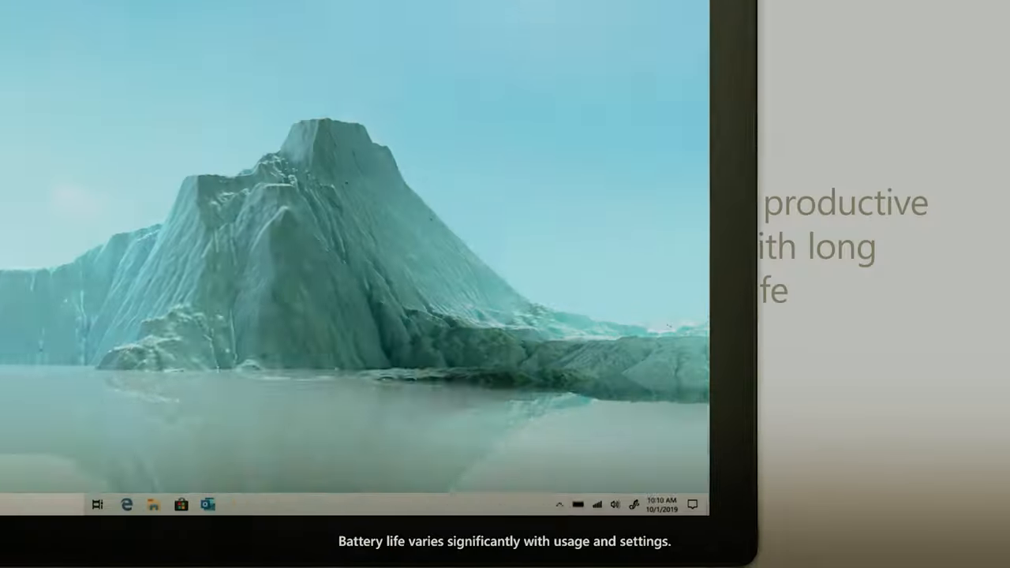
click(578, 505)
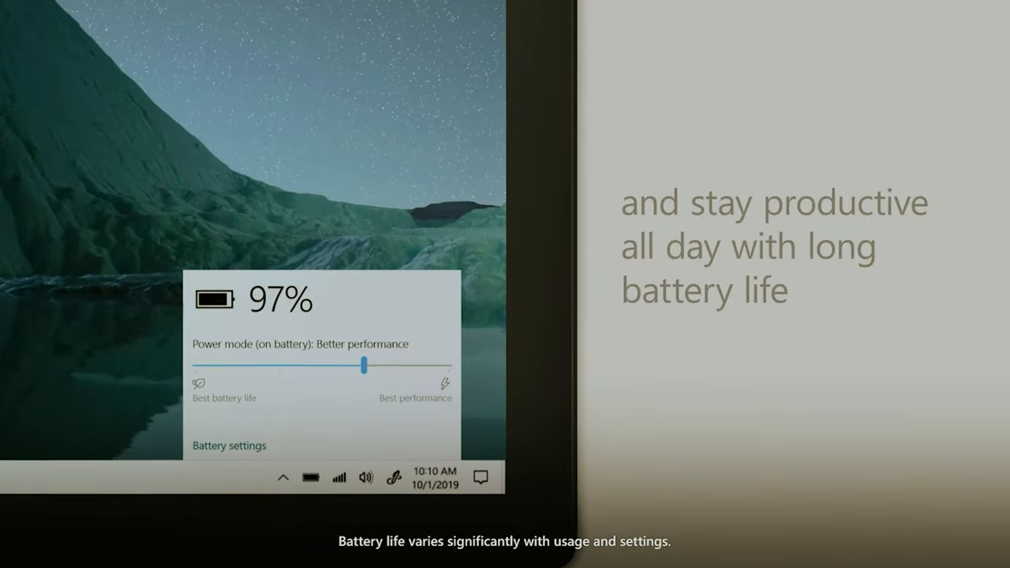